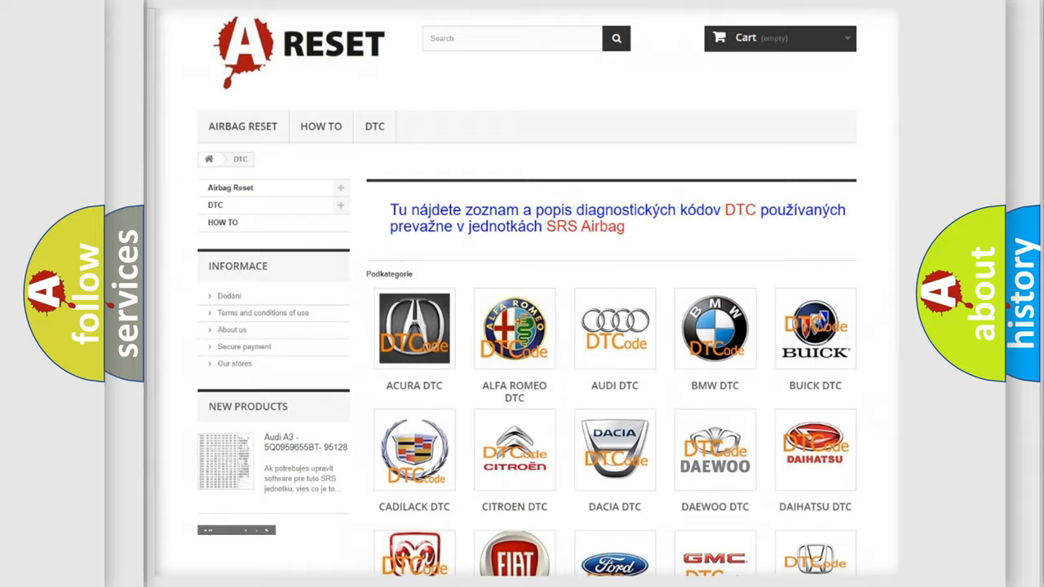
Step: From the DTC brand catalogue, navigate to the Jeep DTC subcategory page
{"action": "scroll", "scroll_direction": "down", "scroll_amount": 3}
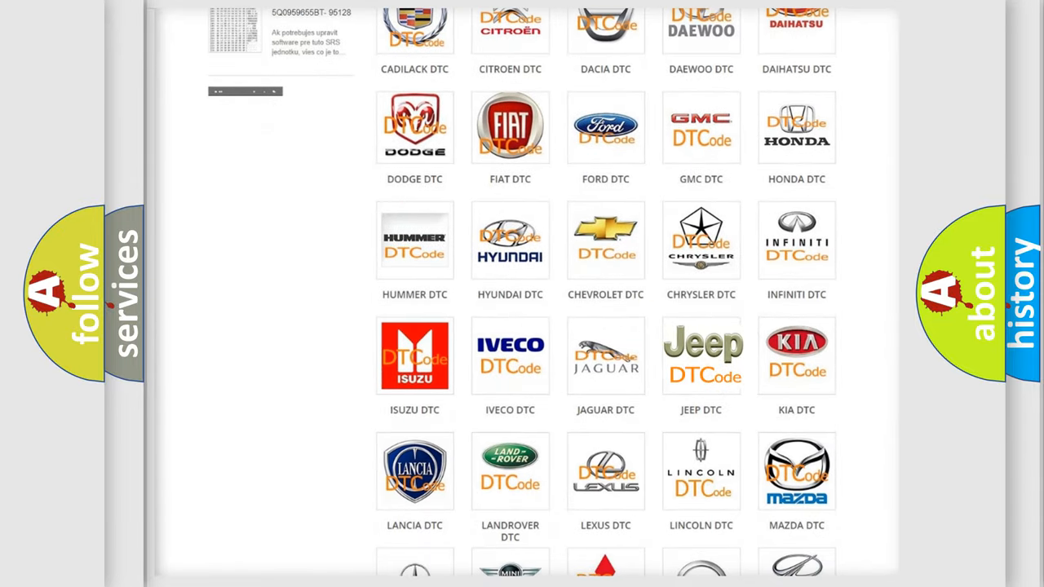
{"action": "left_click", "coordinate": [702, 356]}
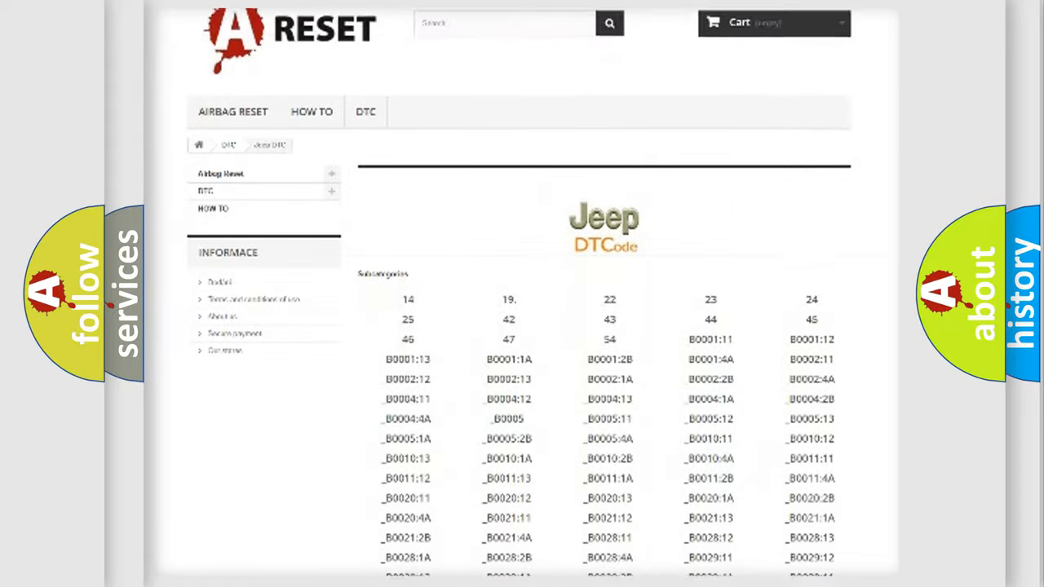